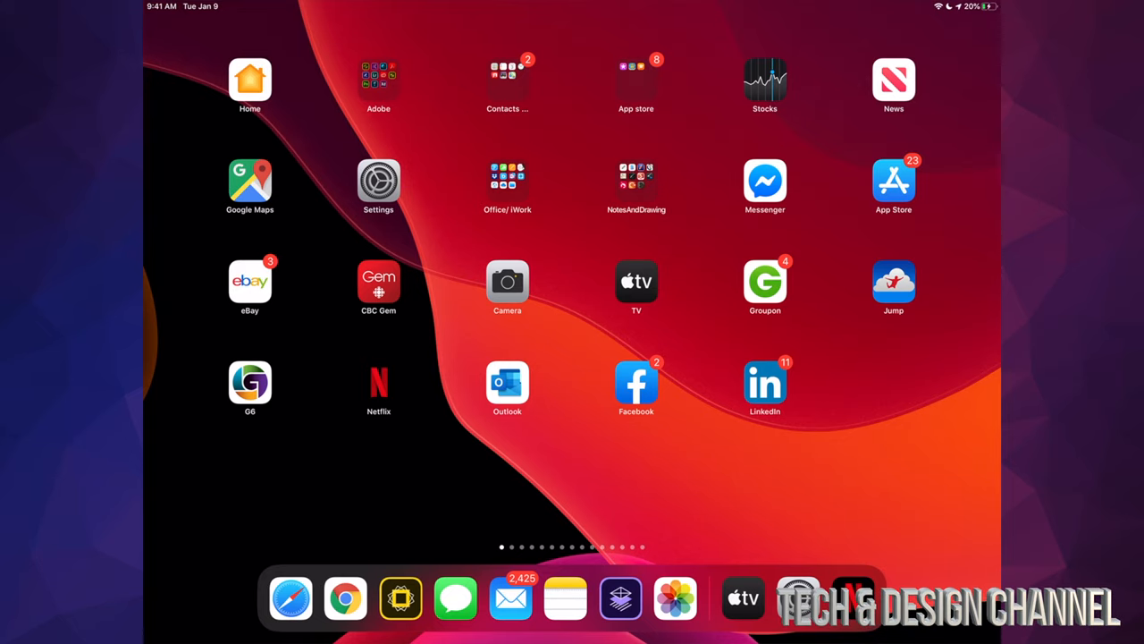
Step: Bring up the Apple ID account page from the Settings sidebar
{"action": "left_click", "coordinate": [379, 179]}
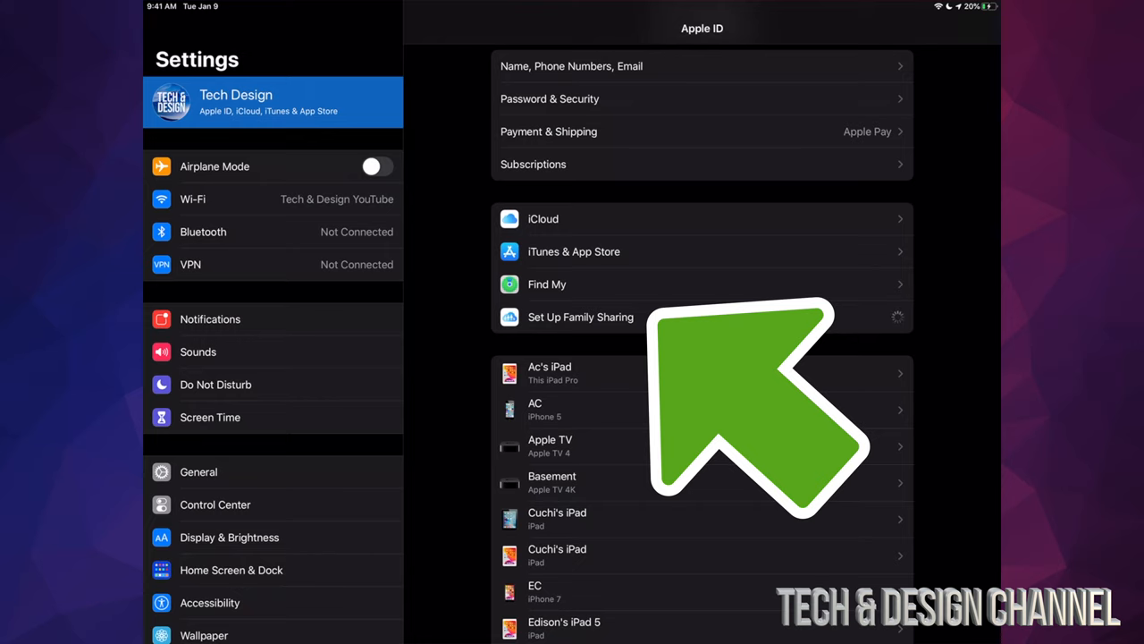
Step: Choose iTunes & App Store Purchases as the shared feature, keeping the current account and shared payment method
{"action": "left_click", "coordinate": [579, 316]}
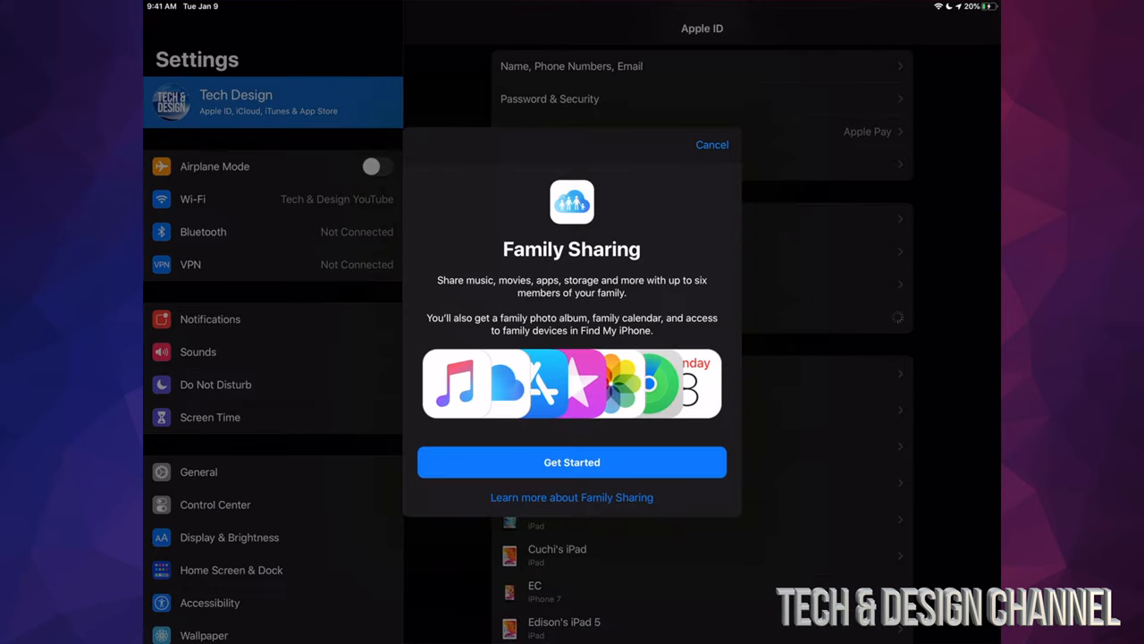
{"action": "left_click", "coordinate": [572, 461]}
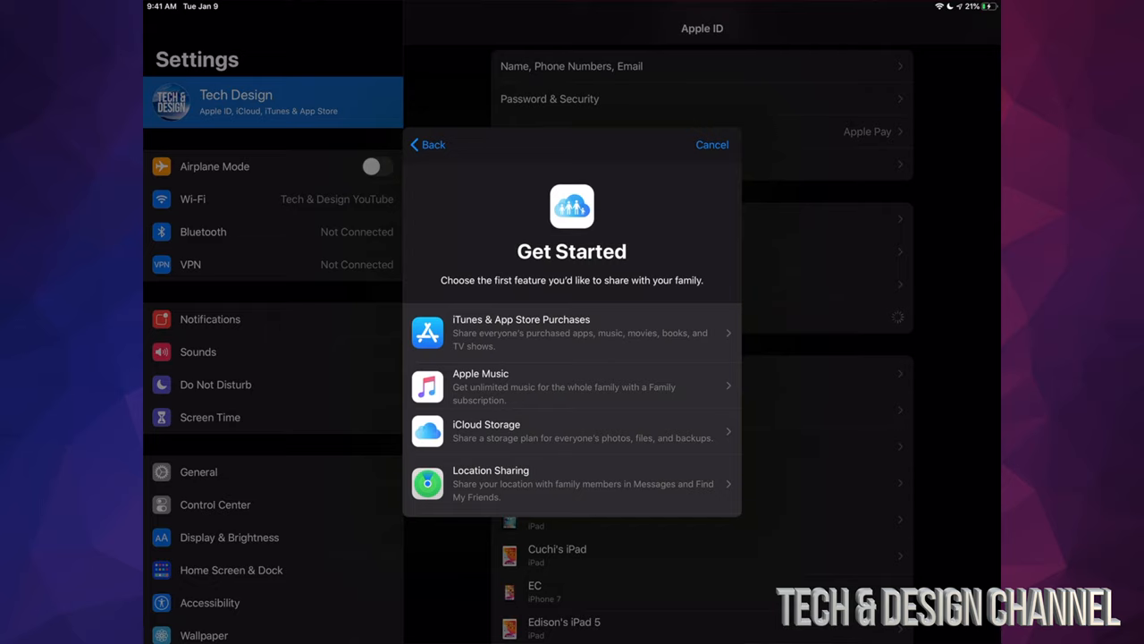
{"action": "left_click", "coordinate": [572, 330]}
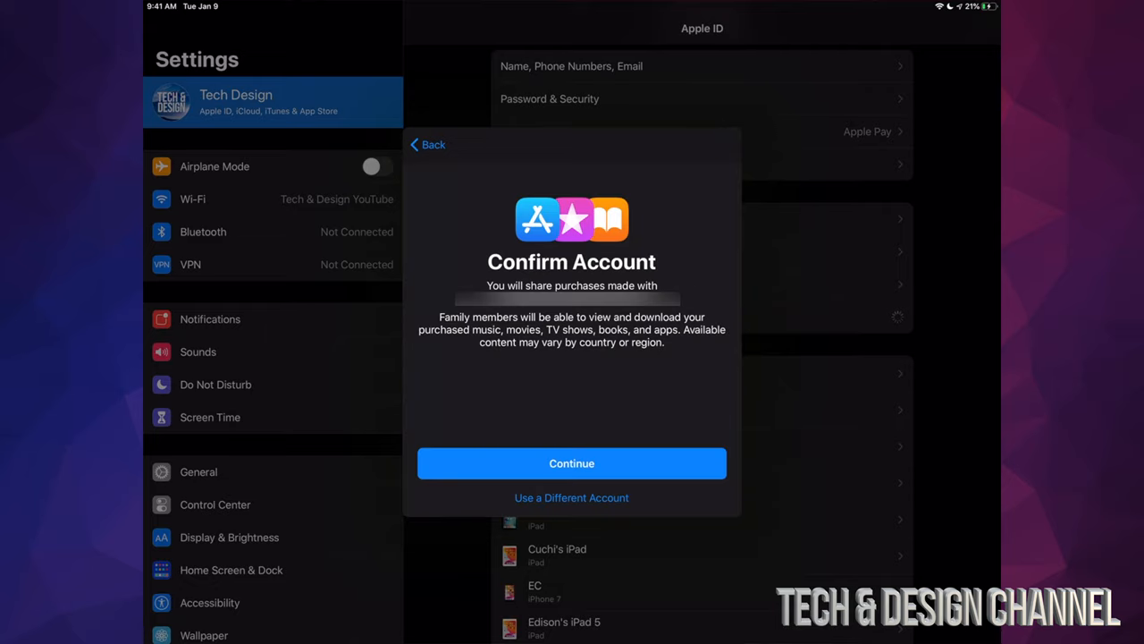
{"action": "left_click", "coordinate": [572, 463]}
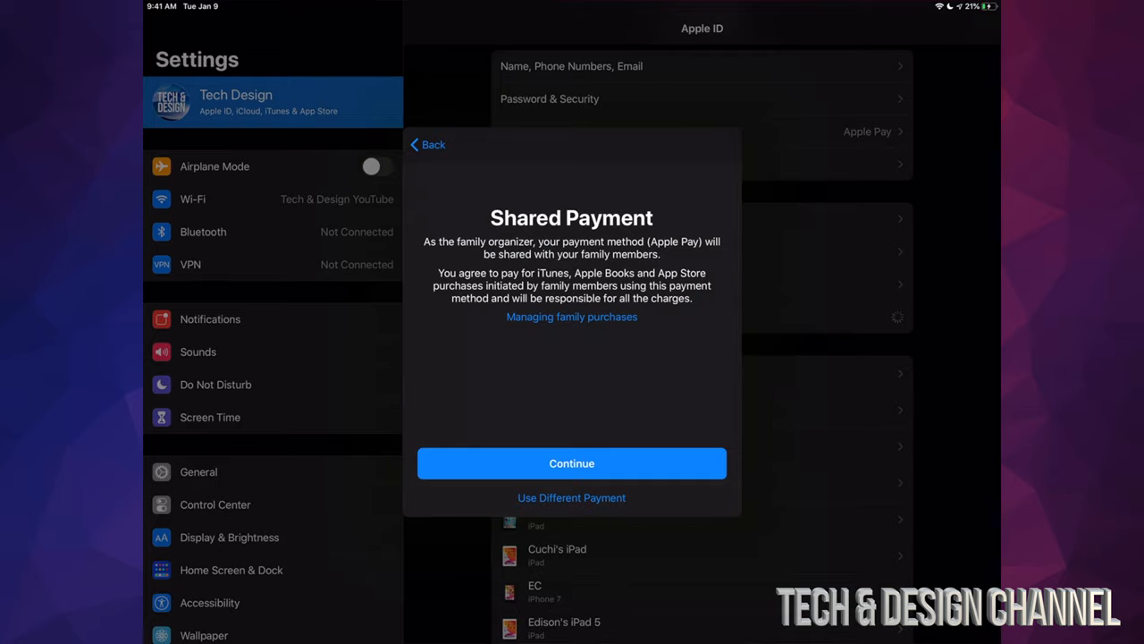
{"action": "left_click", "coordinate": [572, 463]}
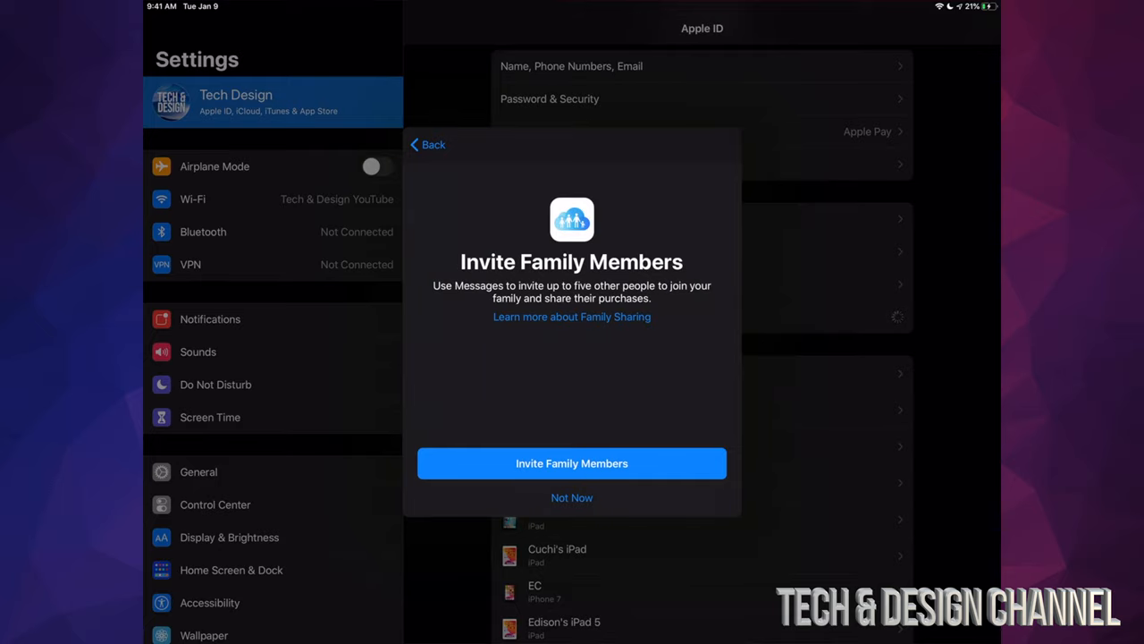
Step: Send the Family Sharing invitation through Messages so the family shows Invitation Sent
{"action": "left_click", "coordinate": [432, 143]}
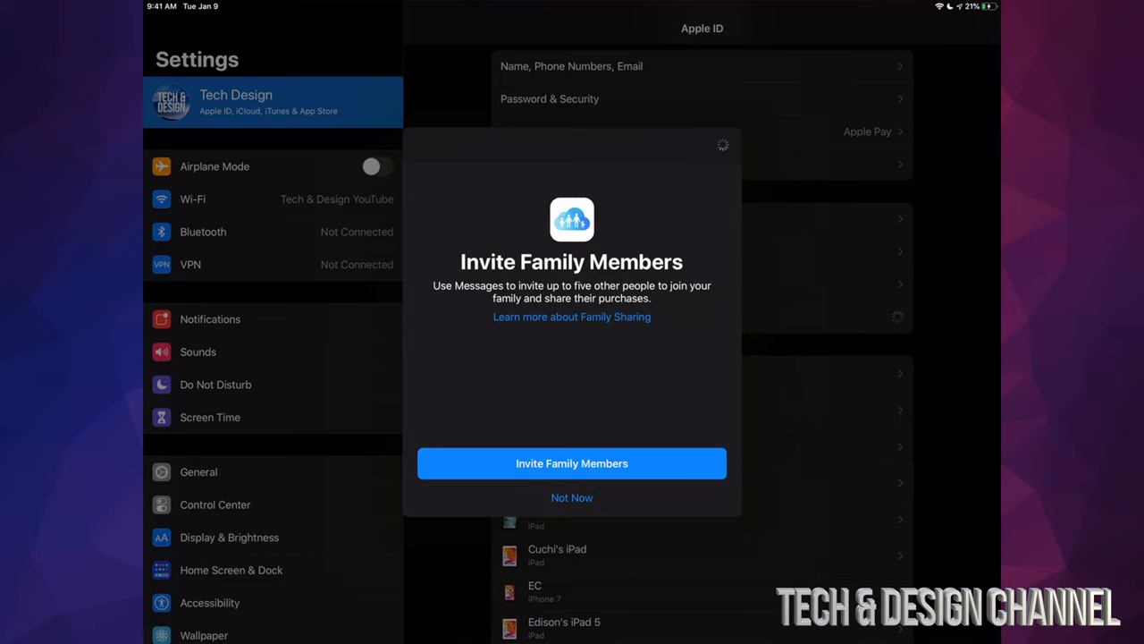
{"action": "left_click", "coordinate": [573, 463]}
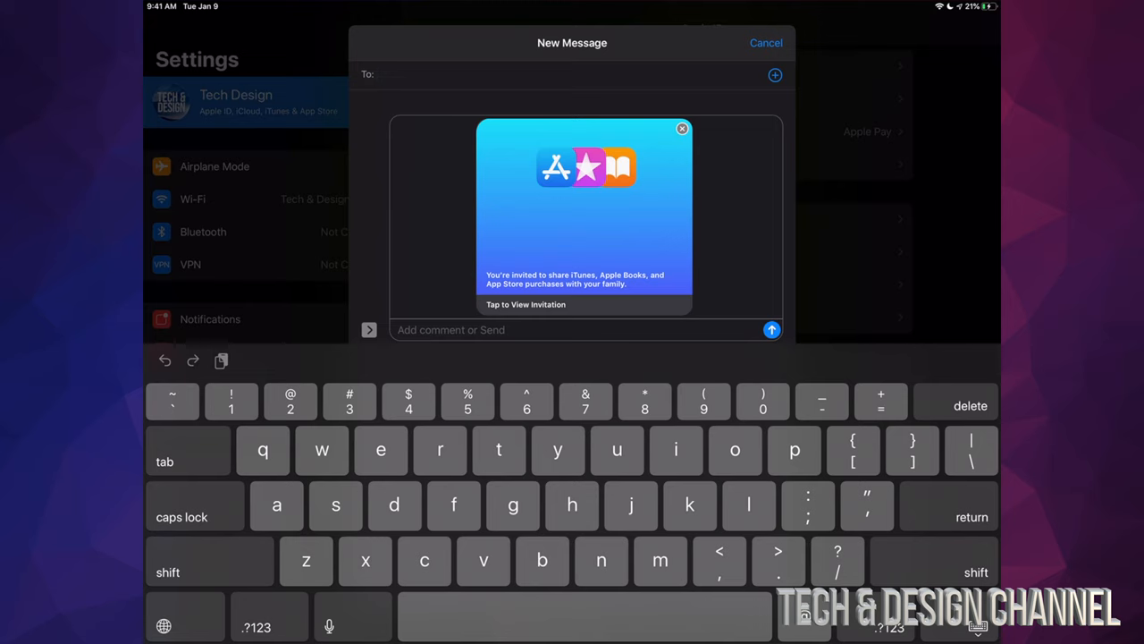
{"action": "left_click", "coordinate": [771, 329]}
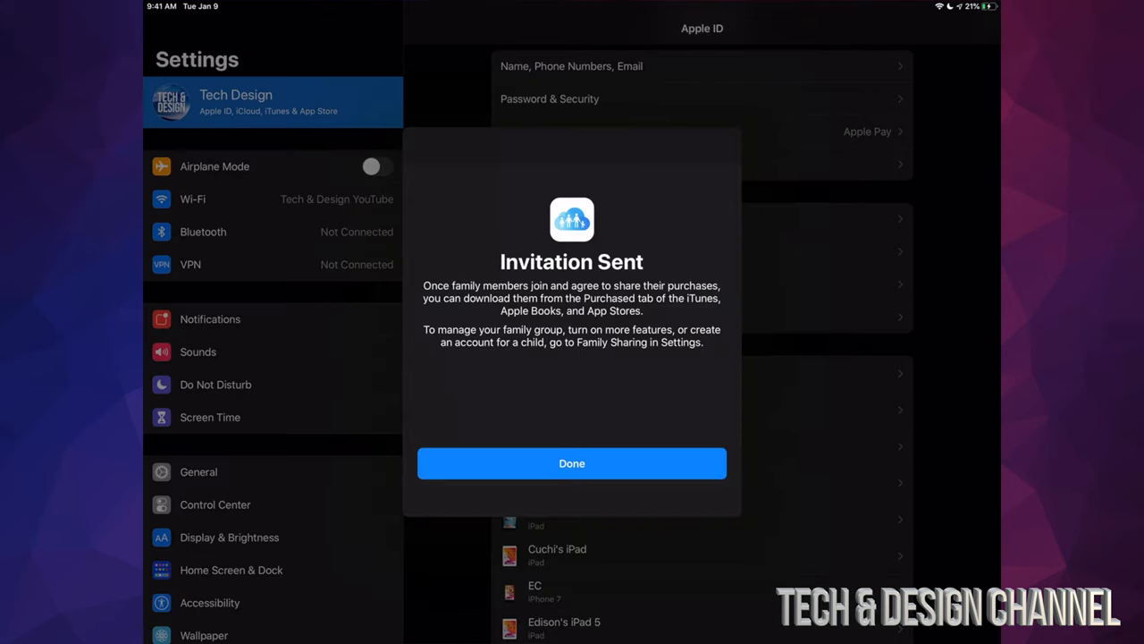
{"action": "left_click", "coordinate": [572, 463]}
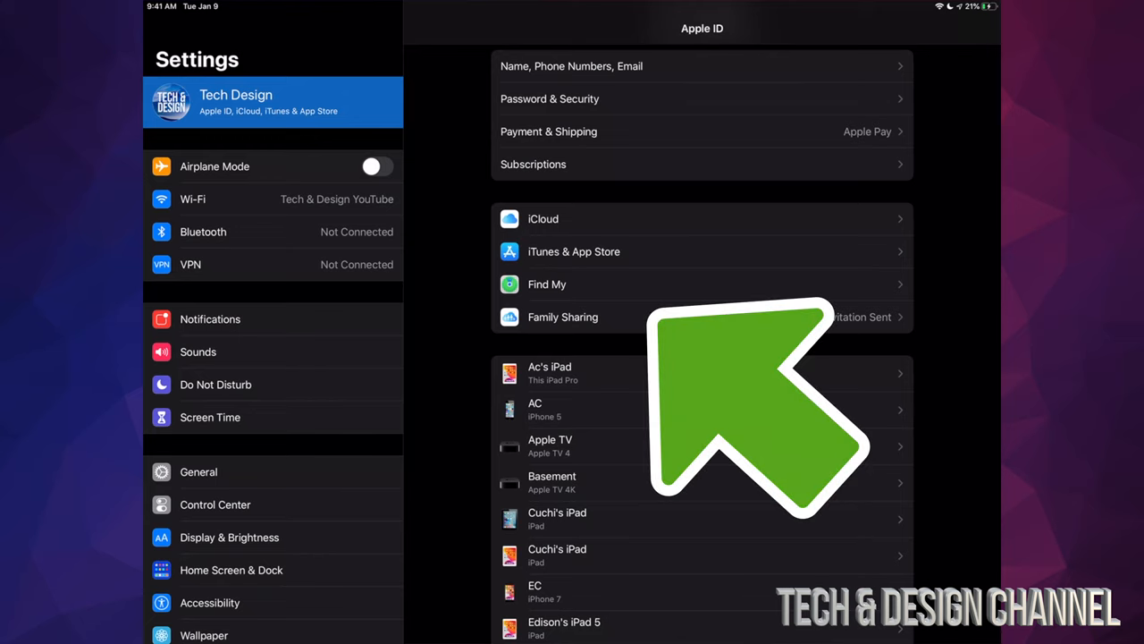
Step: Review Apple TV+ under the family's shared TV Channels, then return to the Family Sharing overview
{"action": "left_click", "coordinate": [562, 317]}
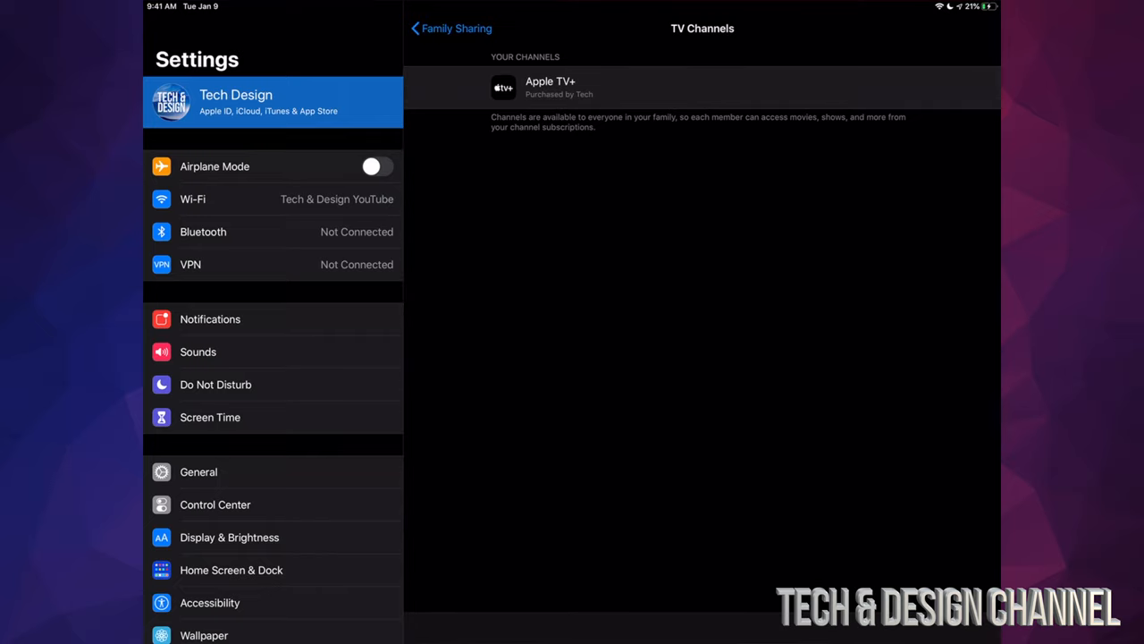
{"action": "left_click", "coordinate": [451, 28]}
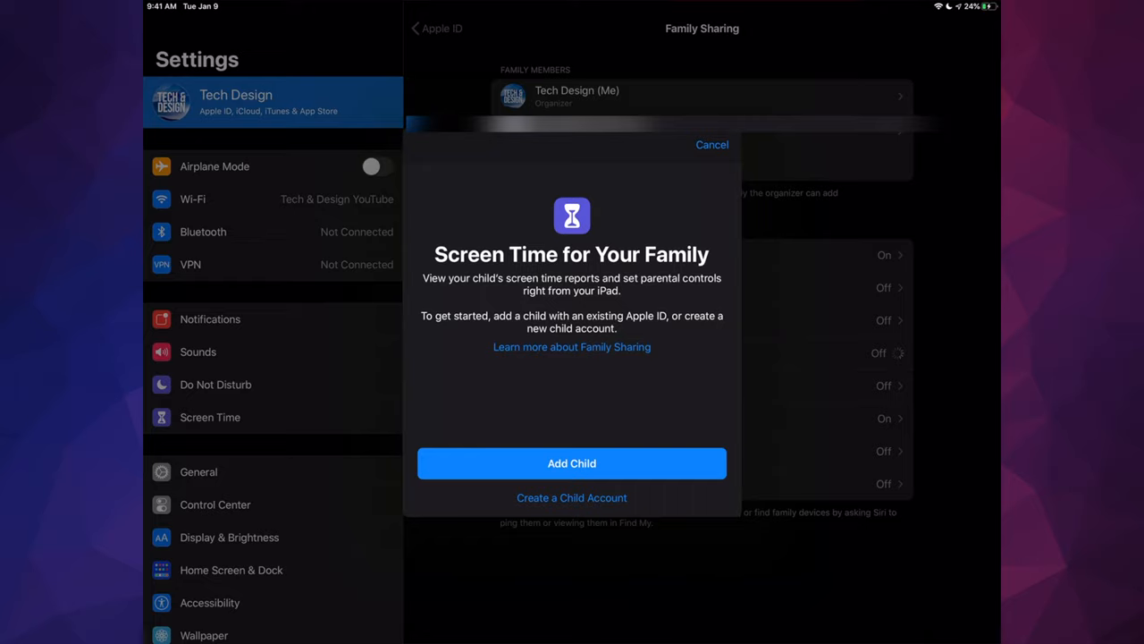
Step: Start adding a child with an existing Apple ID, then cancel out of the account form
{"action": "left_click", "coordinate": [572, 463]}
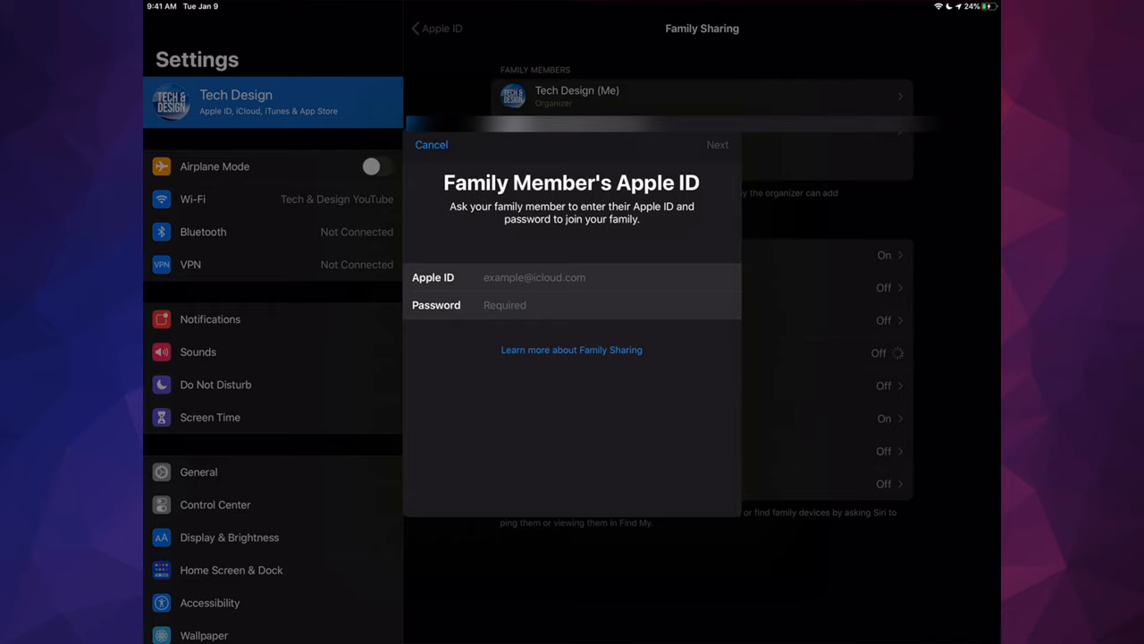
{"action": "left_click", "coordinate": [431, 143]}
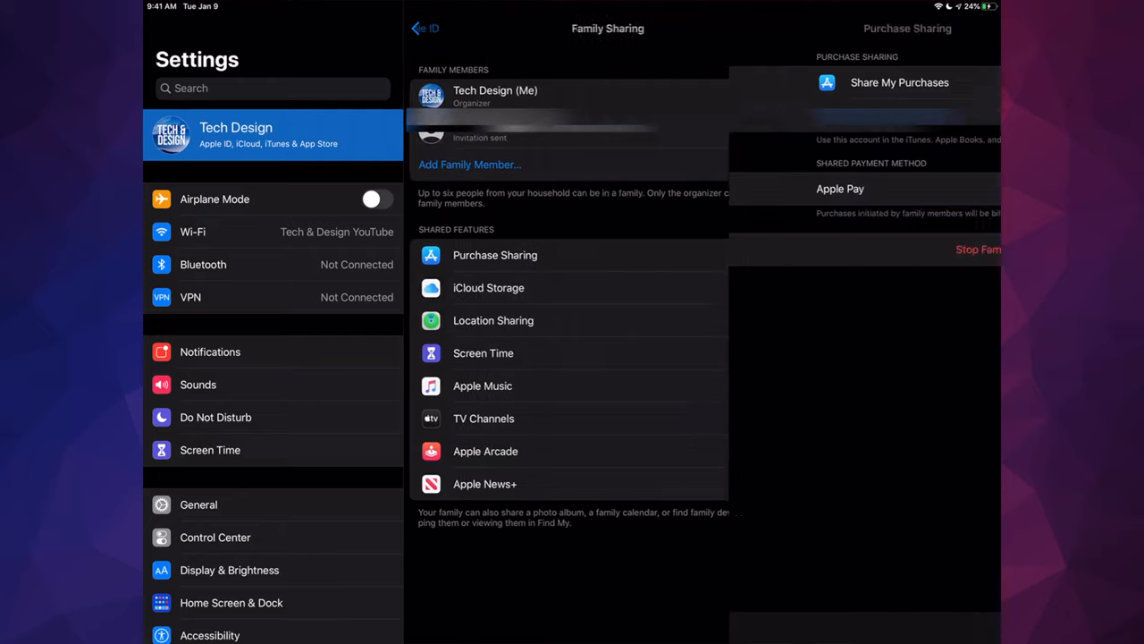
Step: Stop Family Purchase Sharing and confirm, so purchases are no longer shared
{"action": "left_click", "coordinate": [496, 254]}
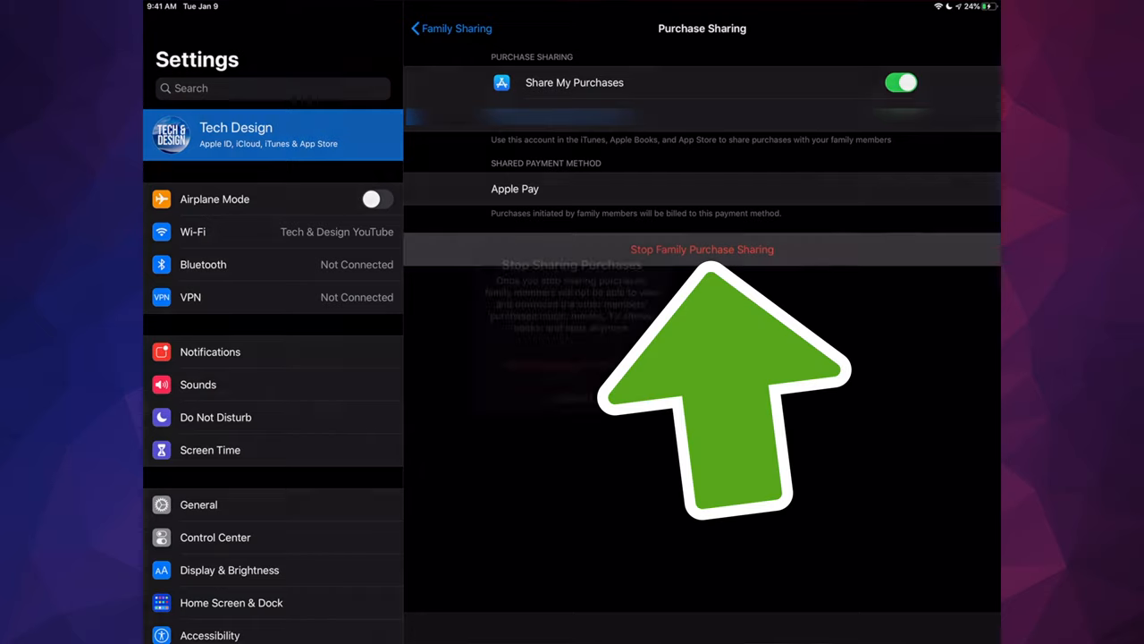
{"action": "left_click", "coordinate": [700, 250]}
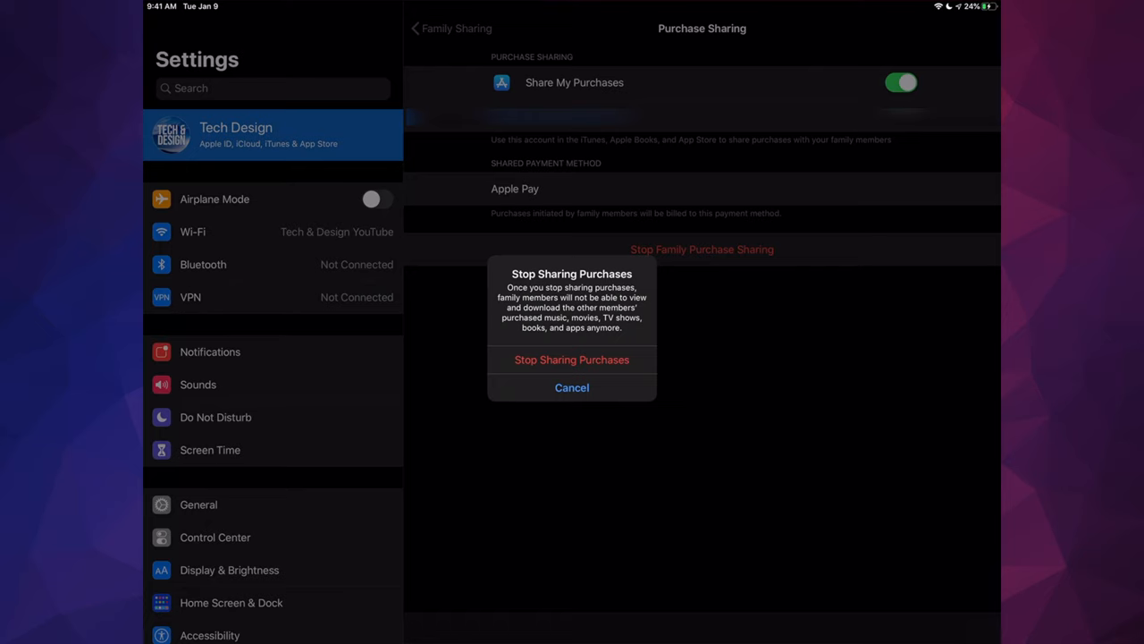
{"action": "left_click", "coordinate": [572, 359]}
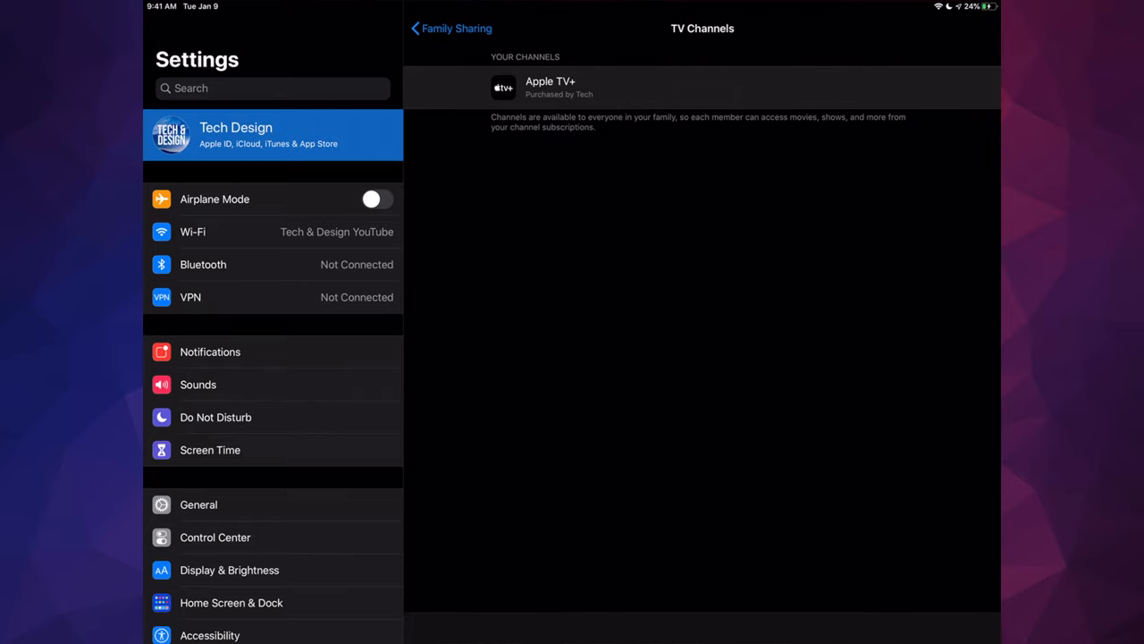
Step: Decline the Apple Arcade and Apple Music family offers and return to the Apple ID page
{"action": "left_click", "coordinate": [451, 28]}
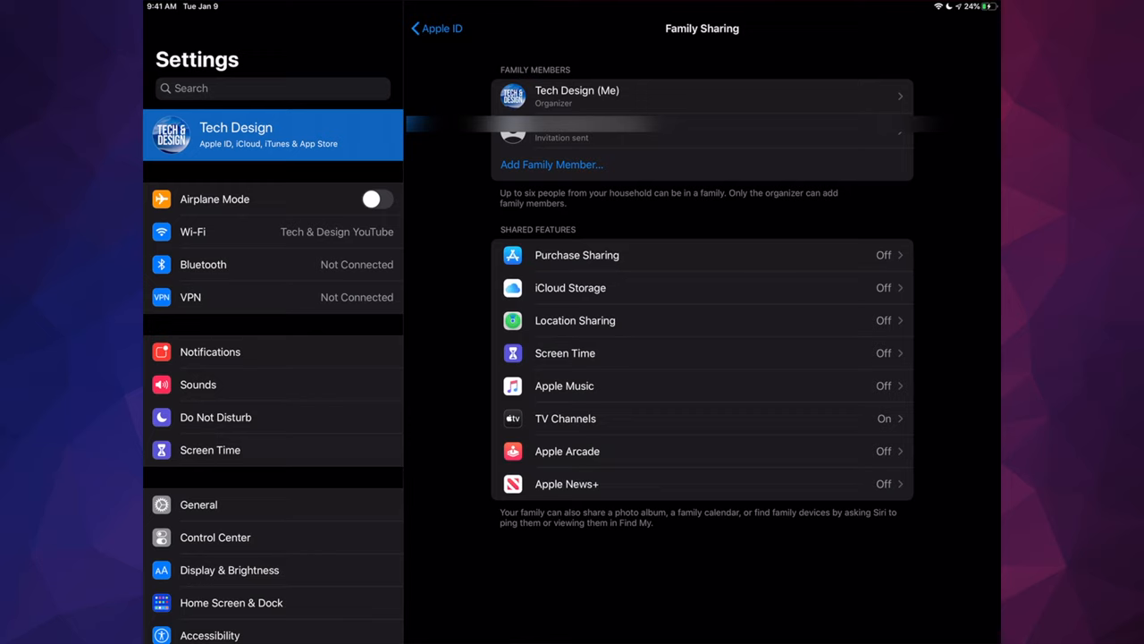
{"action": "left_click", "coordinate": [706, 451]}
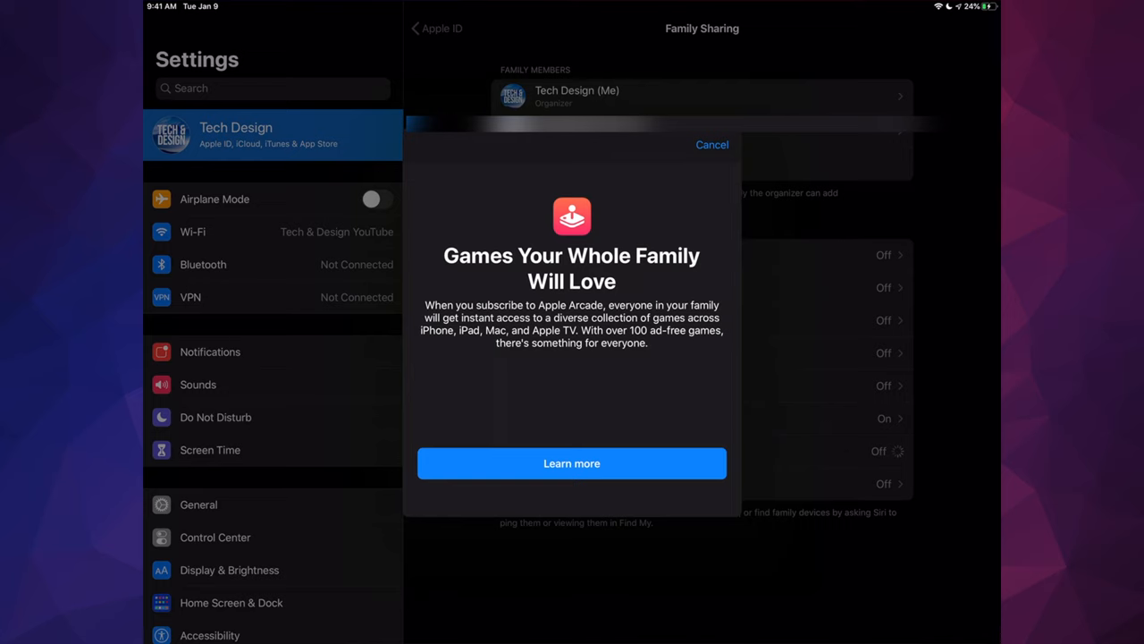
{"action": "left_click", "coordinate": [711, 143]}
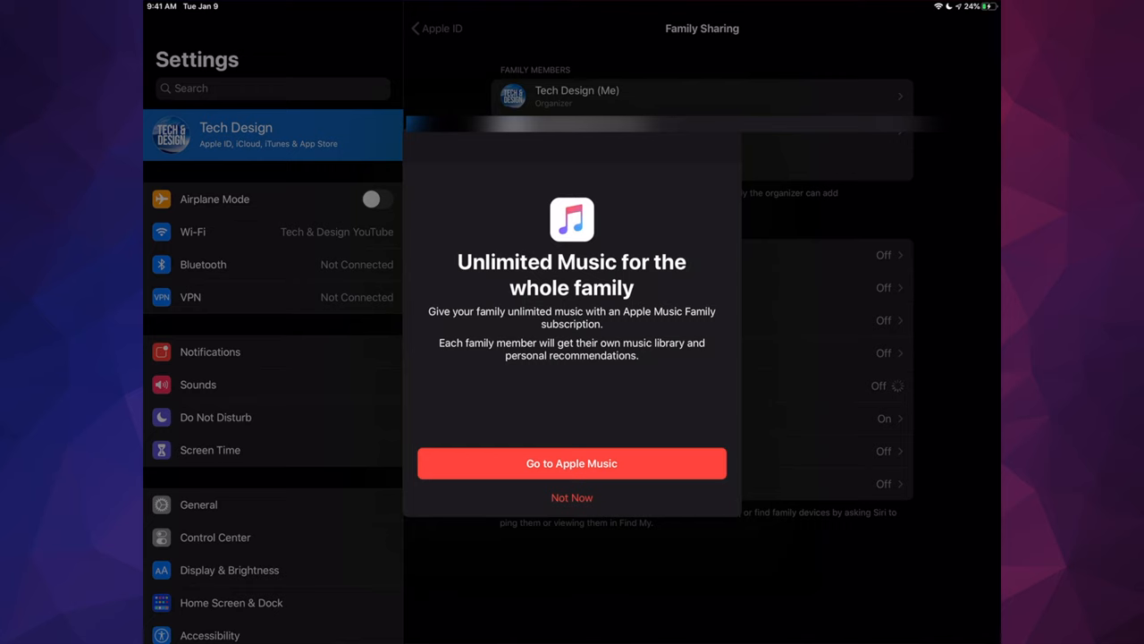
{"action": "left_click", "coordinate": [572, 497]}
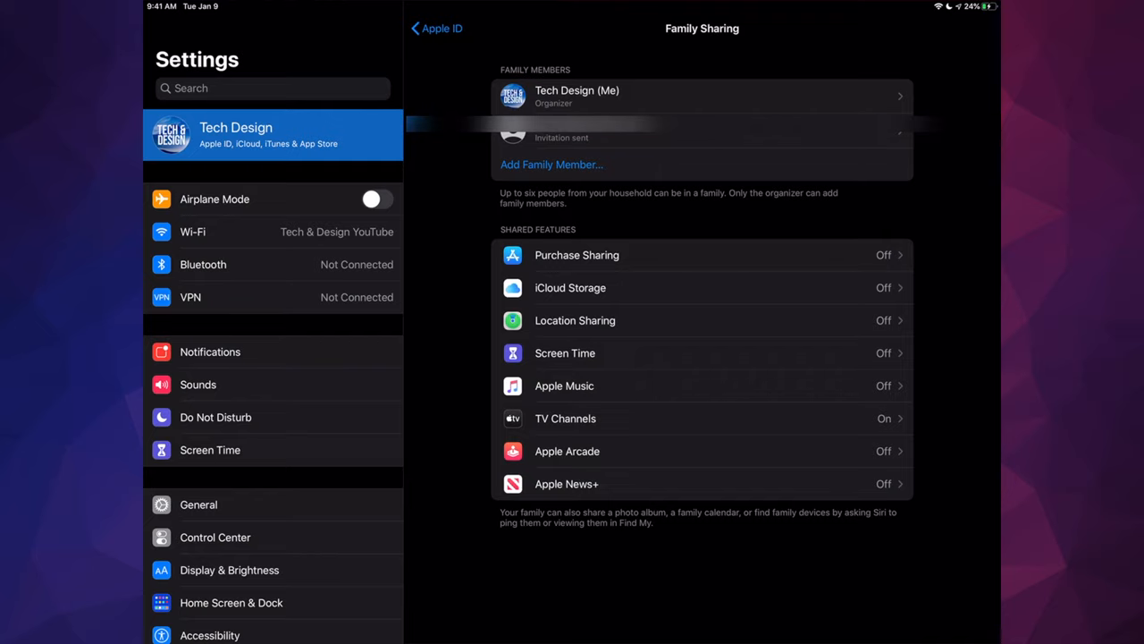
{"action": "left_click", "coordinate": [436, 29]}
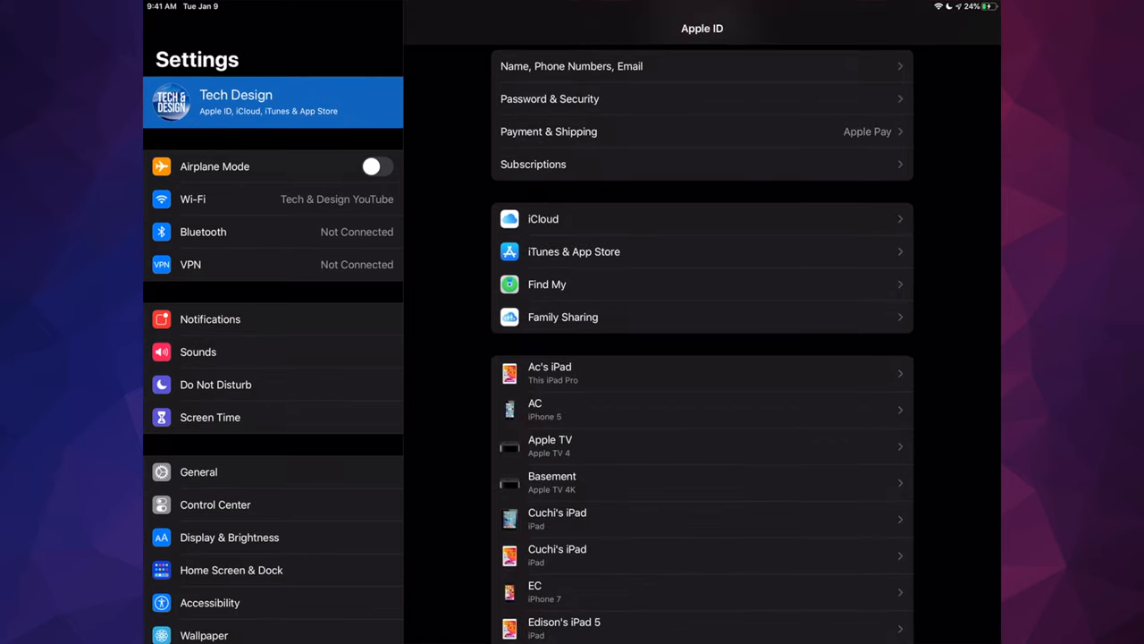